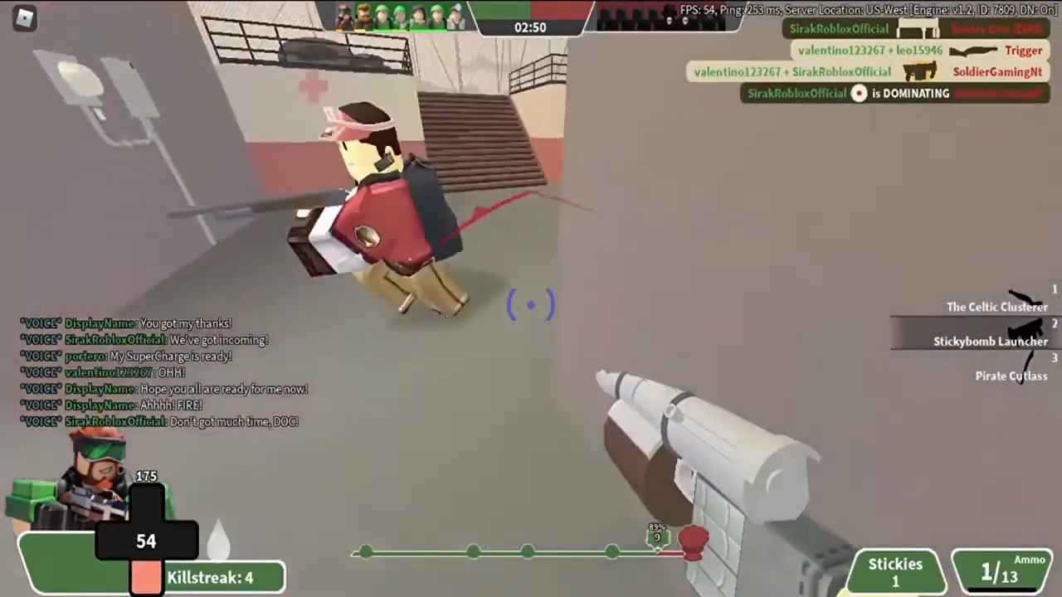
pyautogui.click(997, 307)
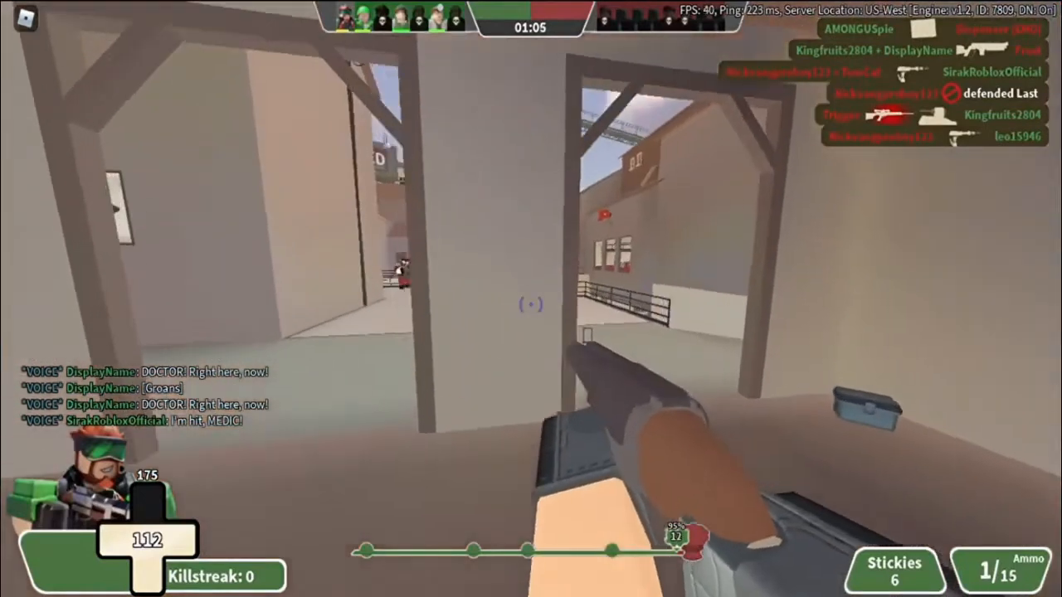
pyautogui.click(531, 298)
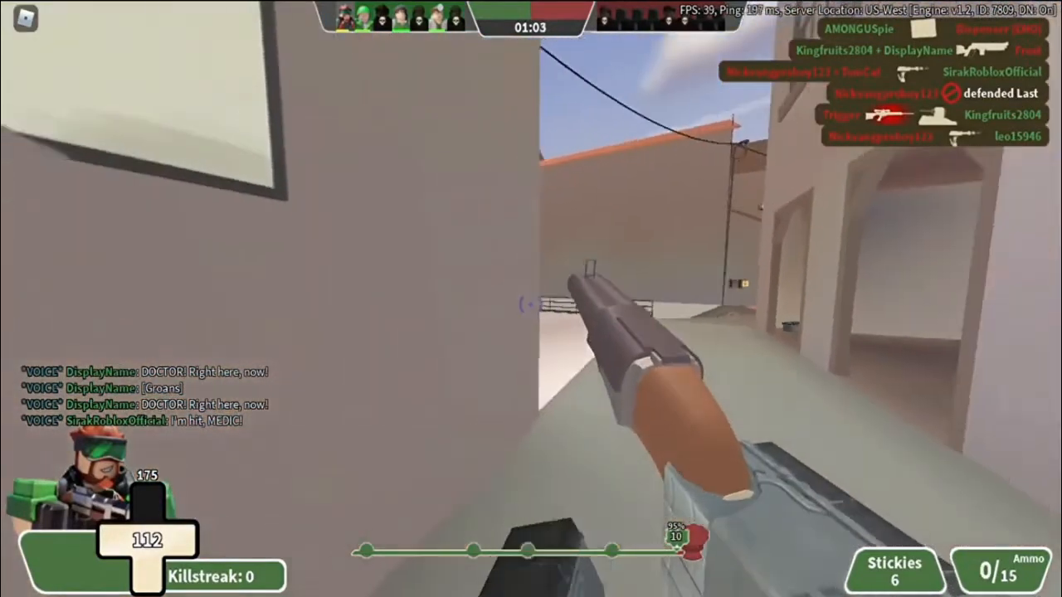
pyautogui.click(531, 299)
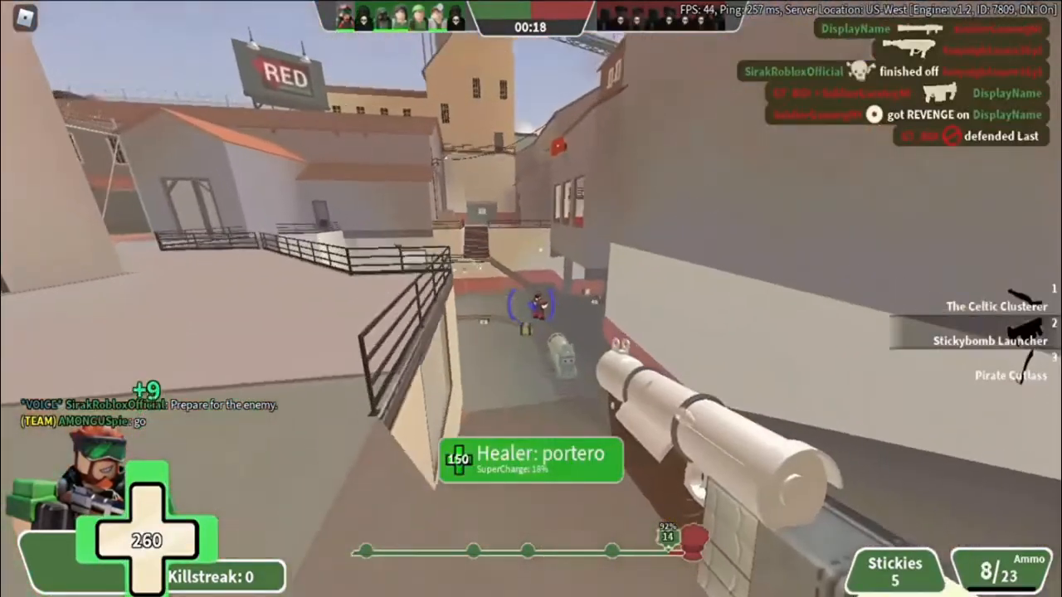
pyautogui.click(531, 299)
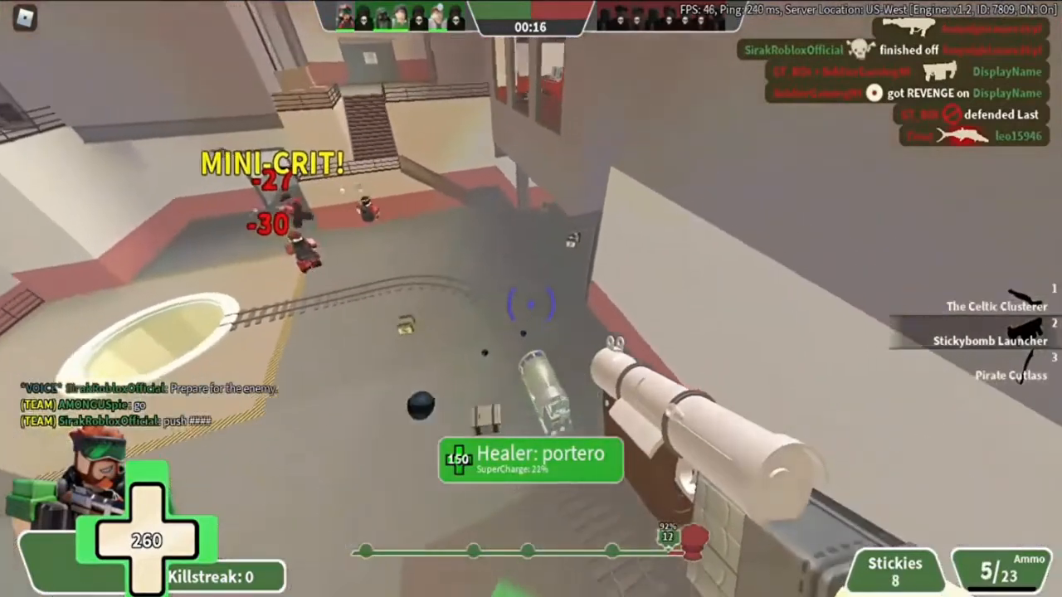